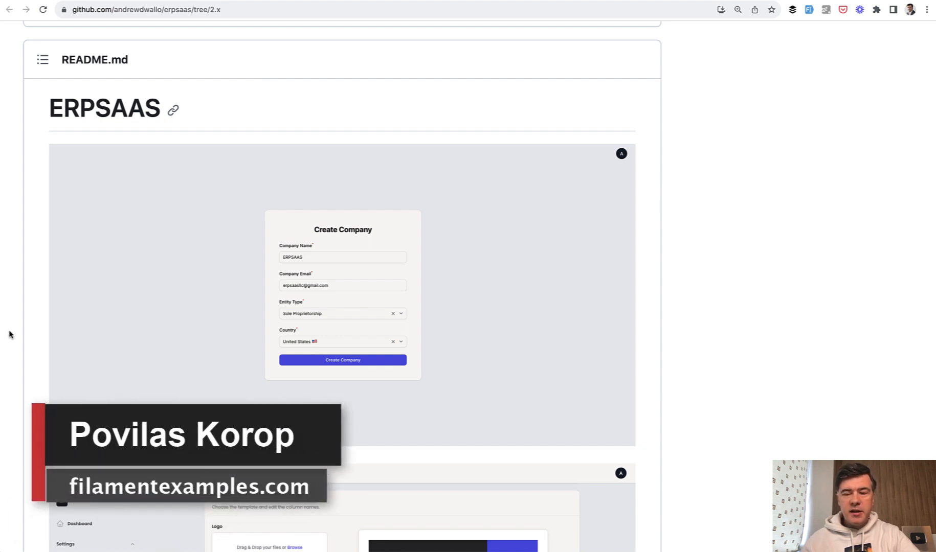
pyautogui.moveTo(97, 117)
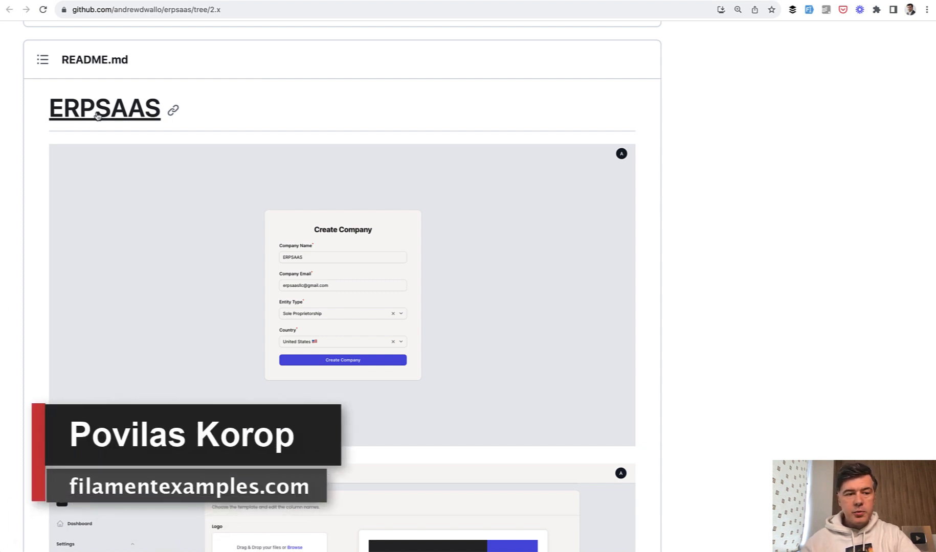
pyautogui.moveTo(30, 251)
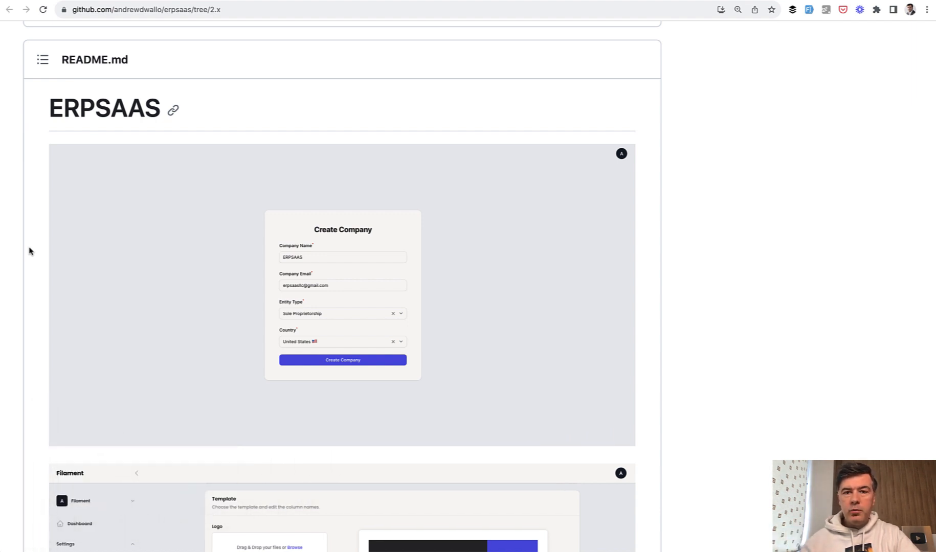
# Reveal the Primary Color choices with their swatches on the Appearance page, then dismiss the list.
pyautogui.scroll(-3)
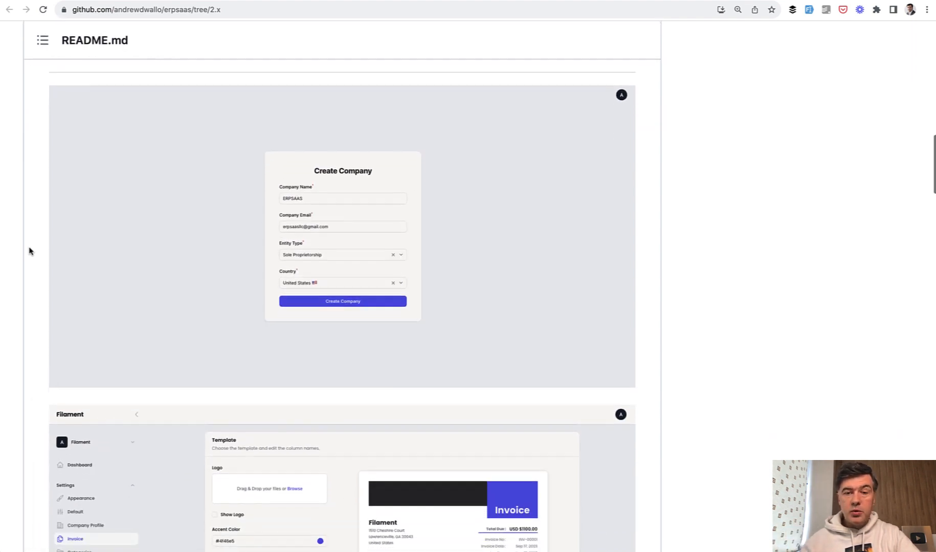
pyautogui.scroll(-3)
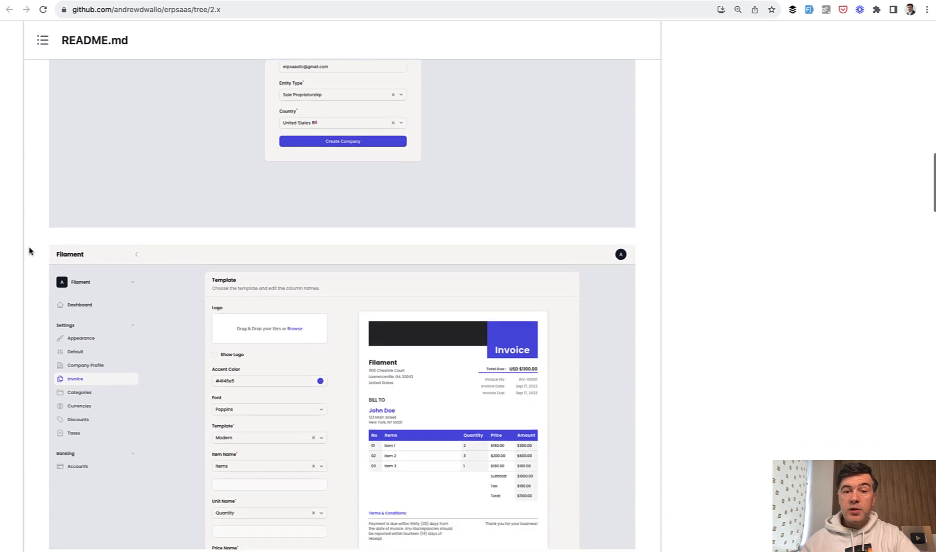
pyautogui.scroll(-3)
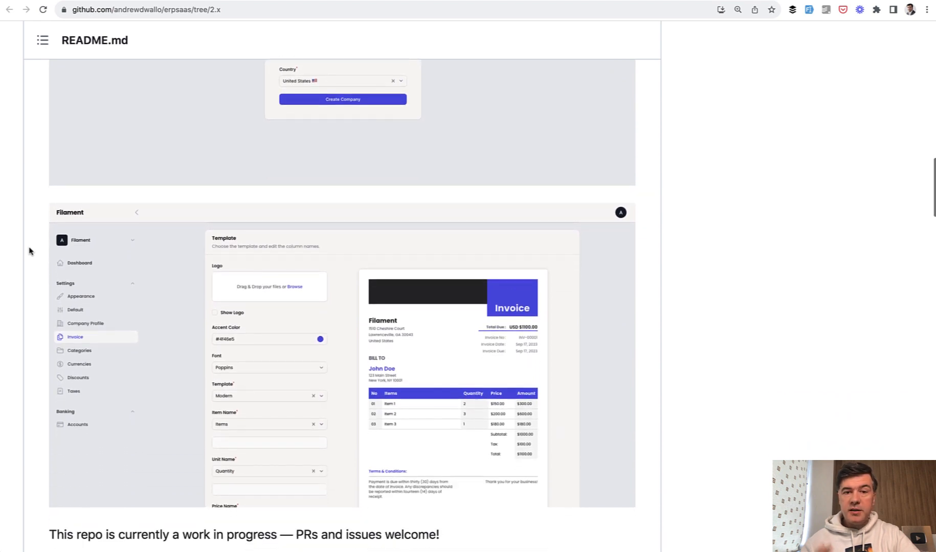
pyautogui.moveTo(19, 240)
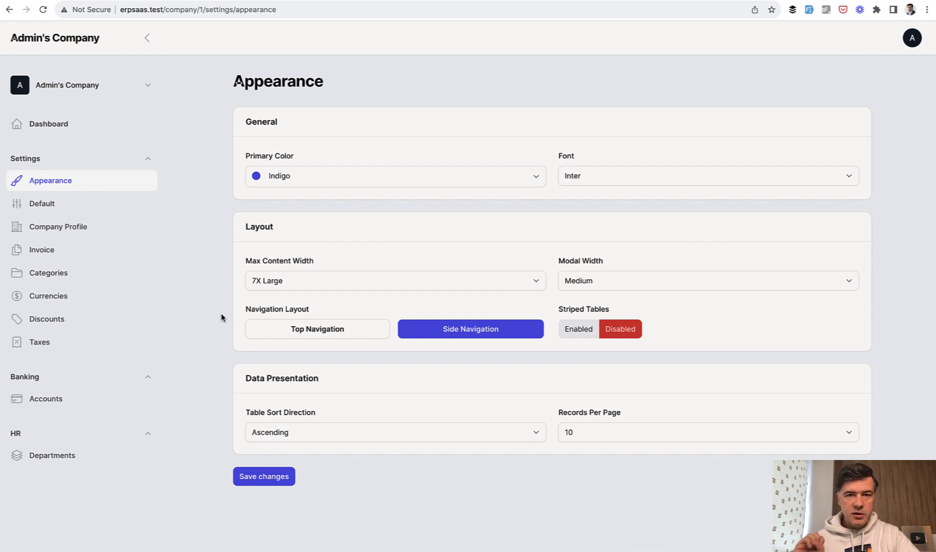
pyautogui.moveTo(311, 212)
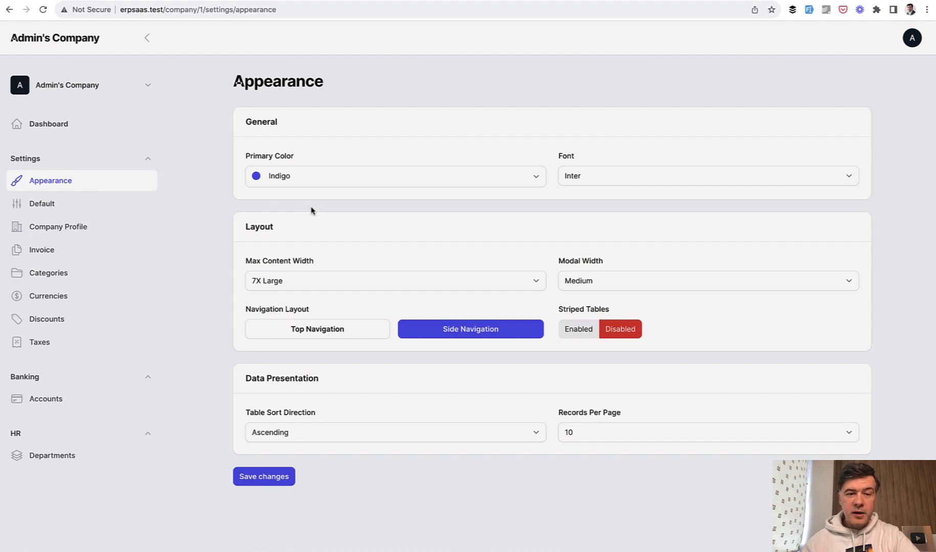
pyautogui.click(396, 176)
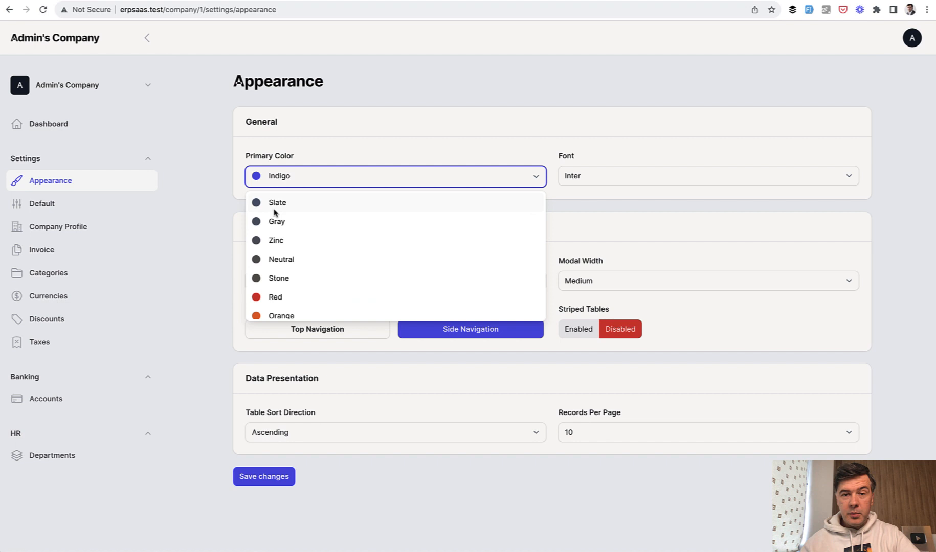
pyautogui.click(585, 235)
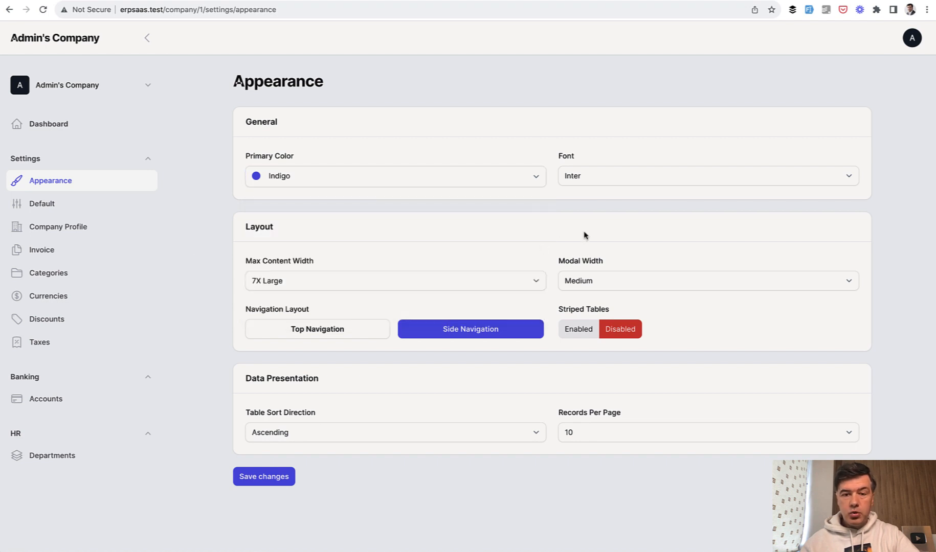
pyautogui.moveTo(588, 178)
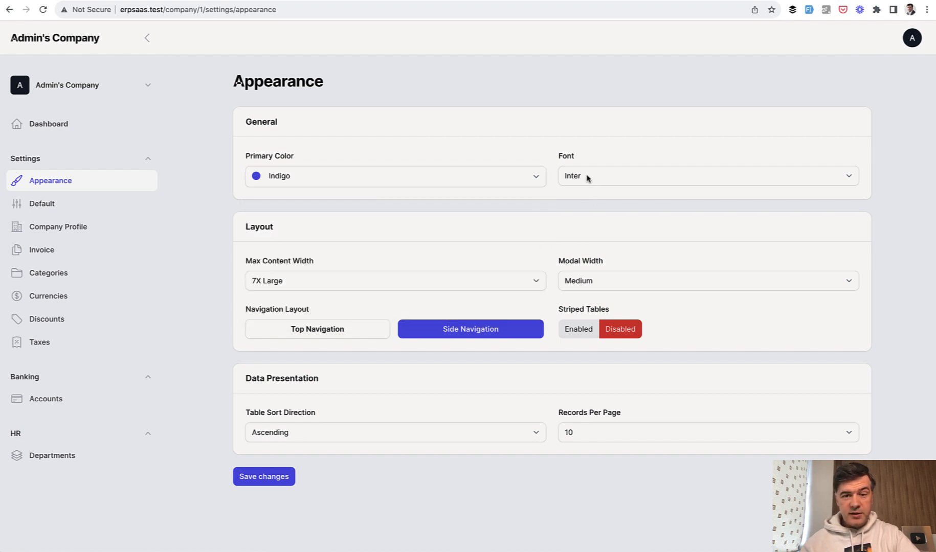
# Browse the Font choices, each shown in its own typeface, keeping Inter selected.
pyautogui.click(707, 176)
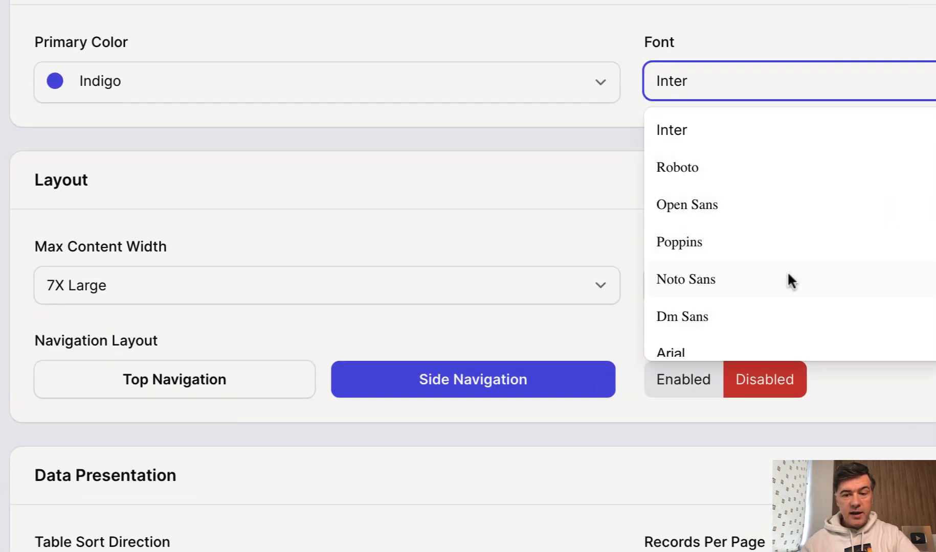
pyautogui.scroll(-3)
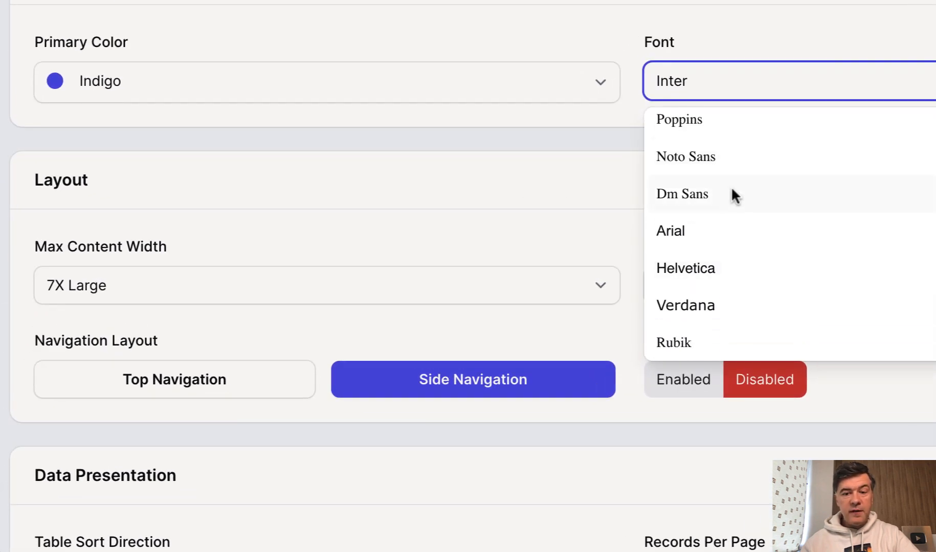
pyautogui.moveTo(788, 315)
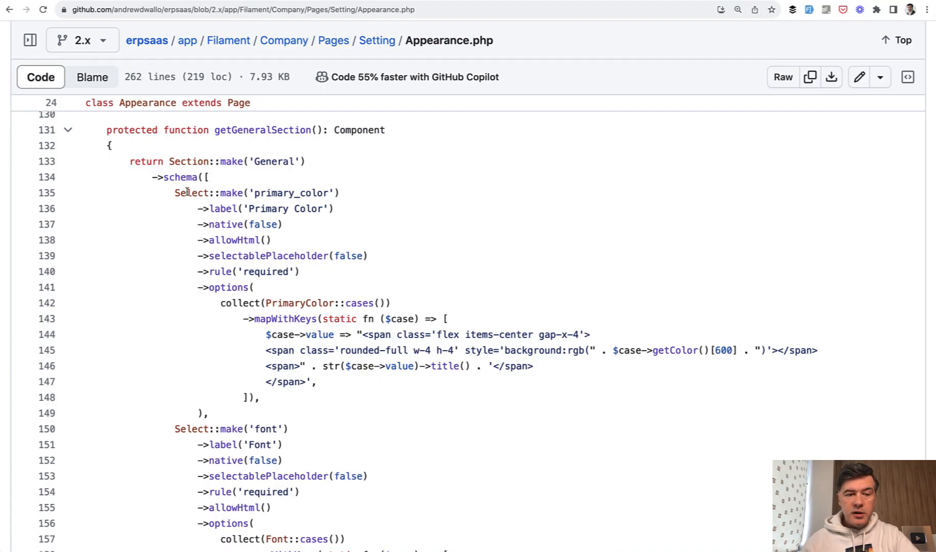
pyautogui.moveTo(262, 197)
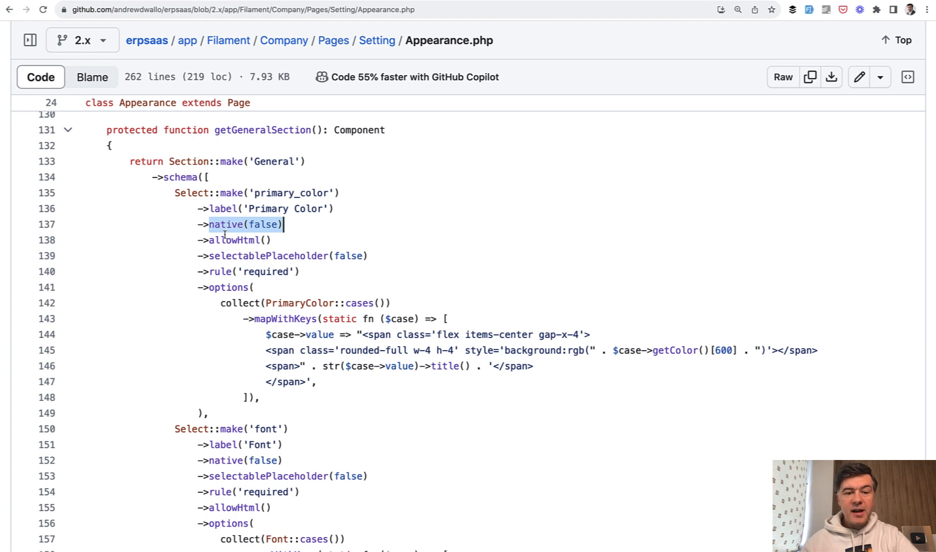
# Look up the allowHtml usages in Appearance.php's General section for the colour and font selects.
pyautogui.click(237, 241)
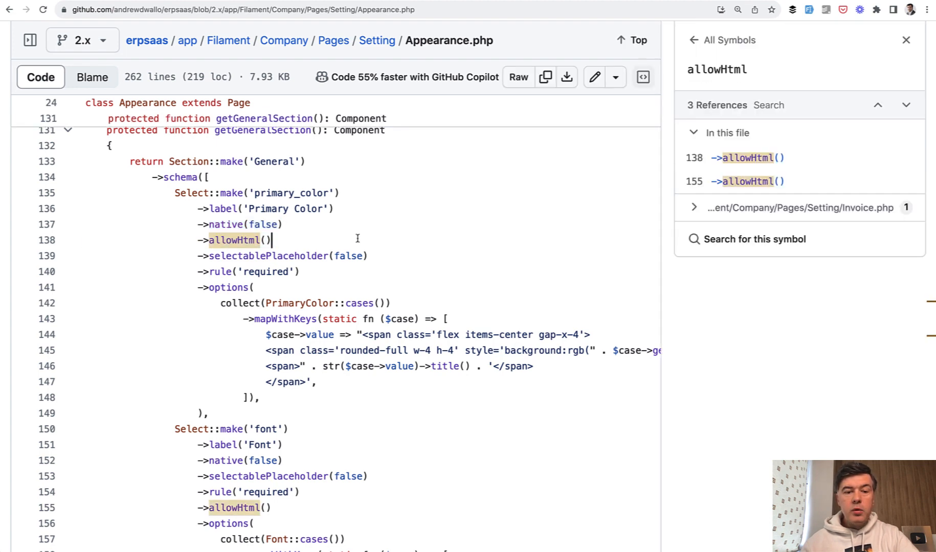
pyautogui.moveTo(489, 261)
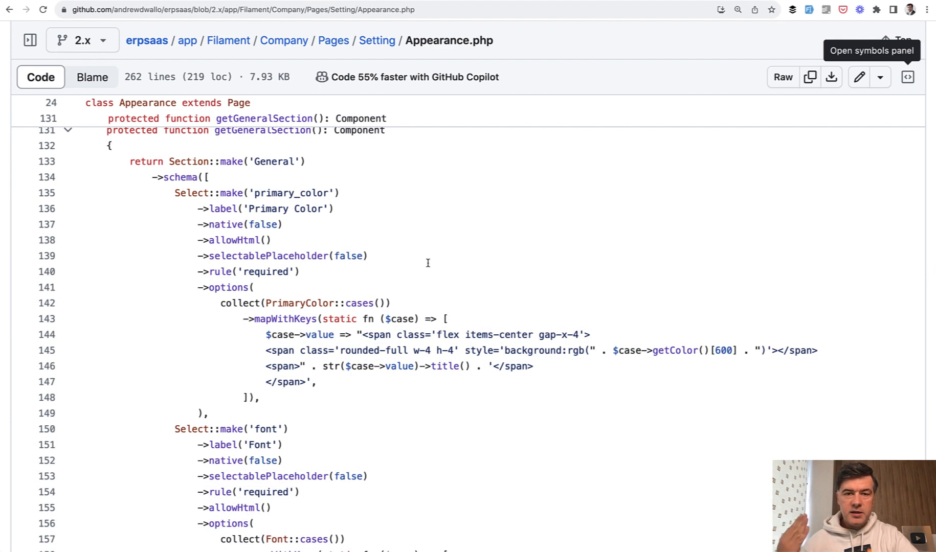
pyautogui.moveTo(268, 272)
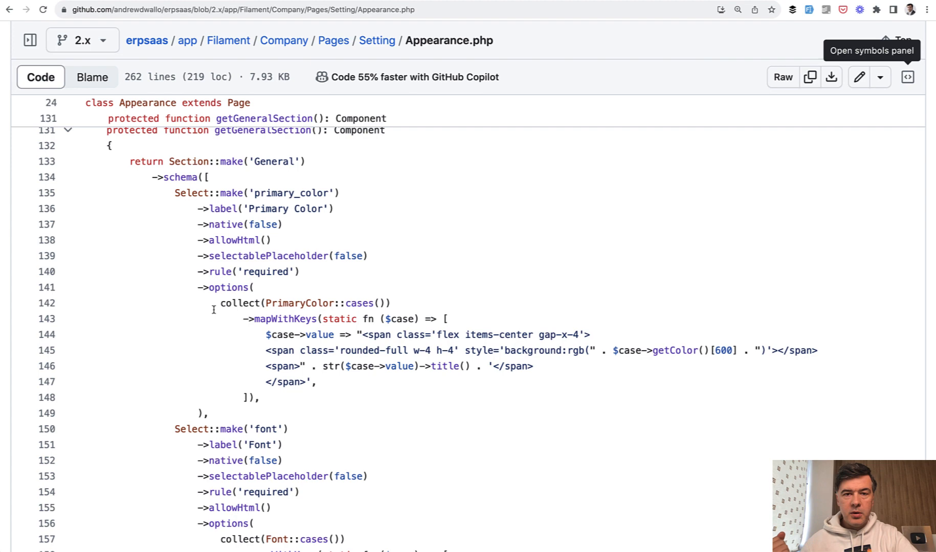
pyautogui.moveTo(348, 319)
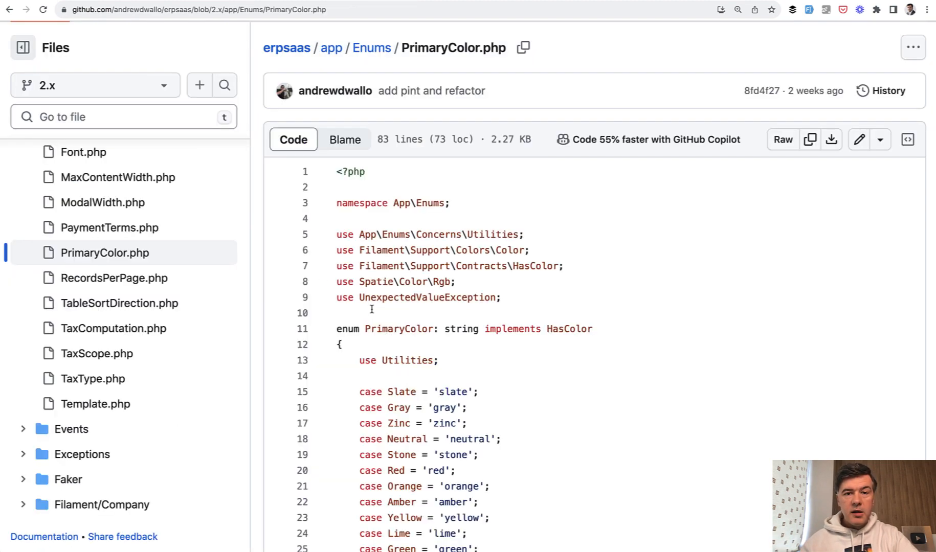
pyautogui.moveTo(397, 282)
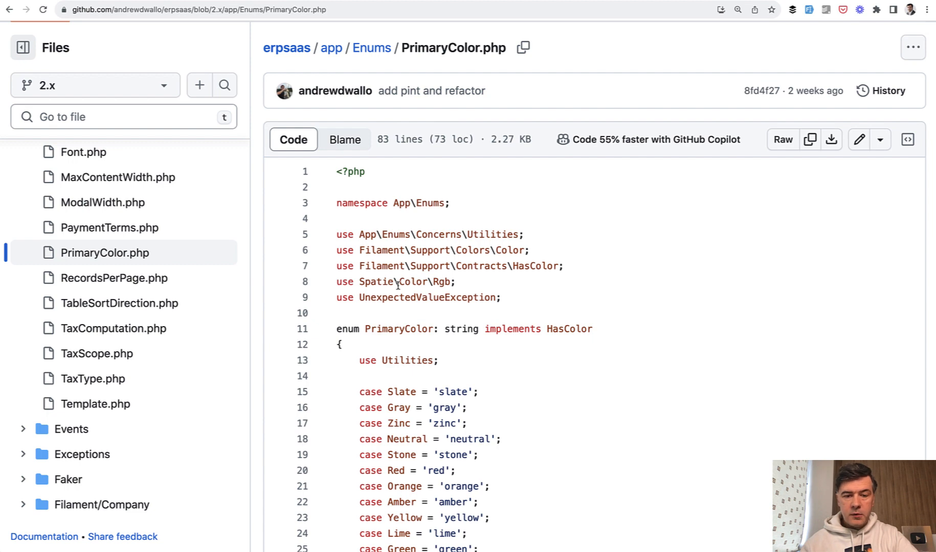
# Scroll through the PrimaryColor enum's cases down to its getColor mapping to Filament colours.
pyautogui.scroll(-3)
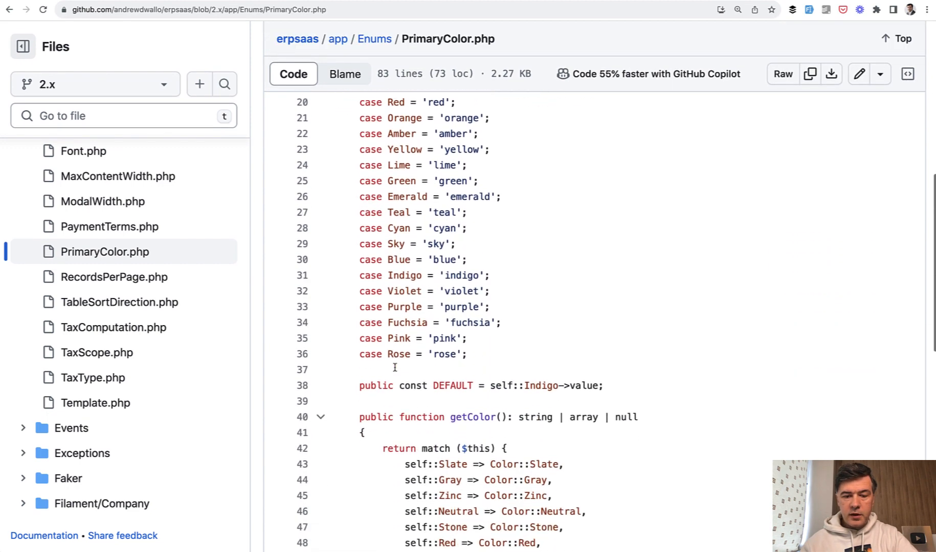
pyautogui.scroll(-3)
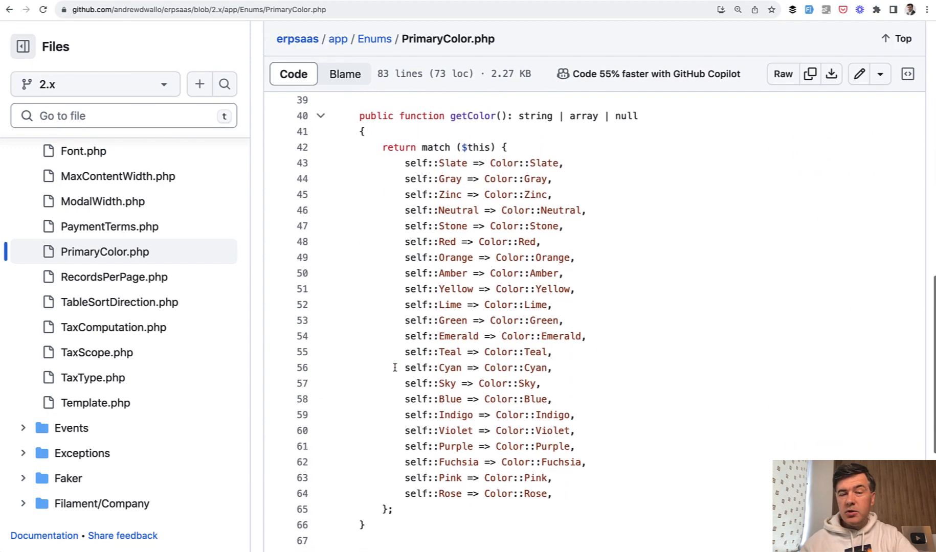
pyautogui.scroll(-3)
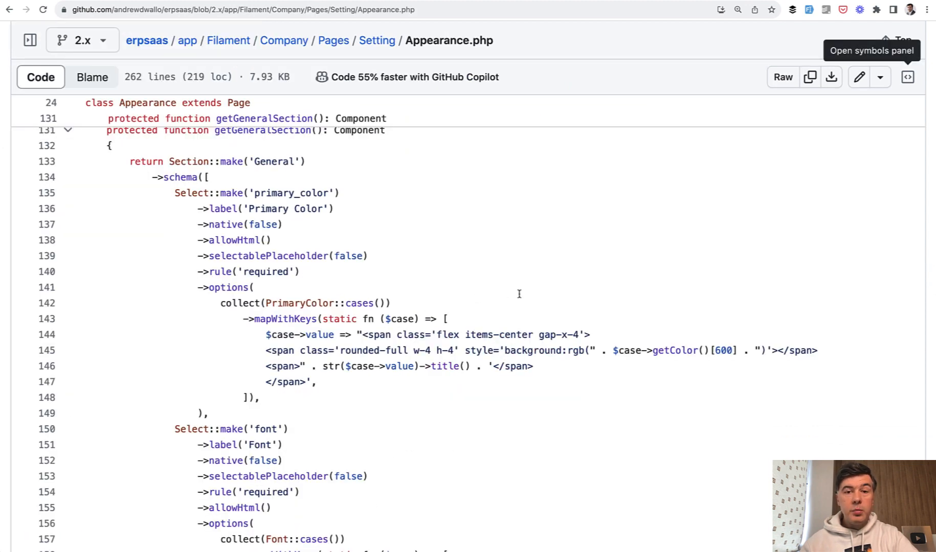
pyautogui.moveTo(502, 280)
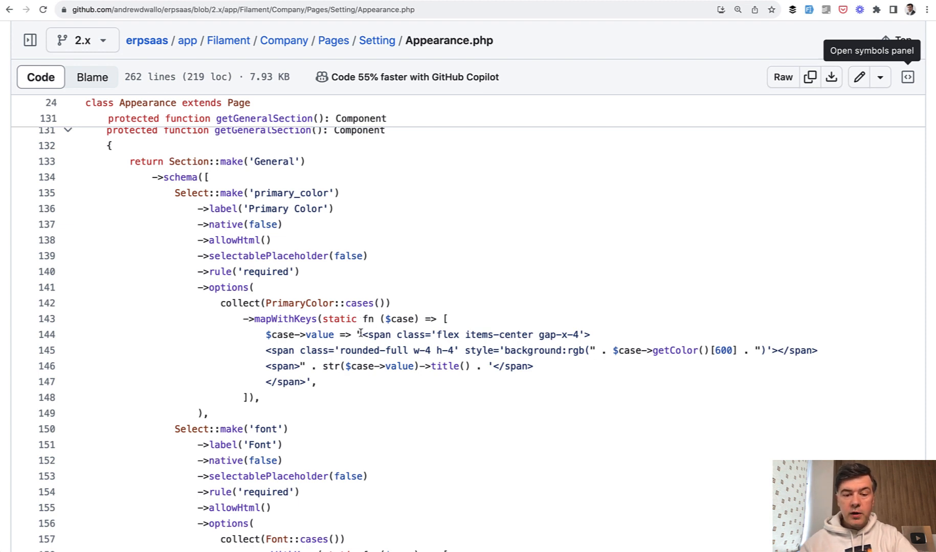
pyautogui.moveTo(419, 393)
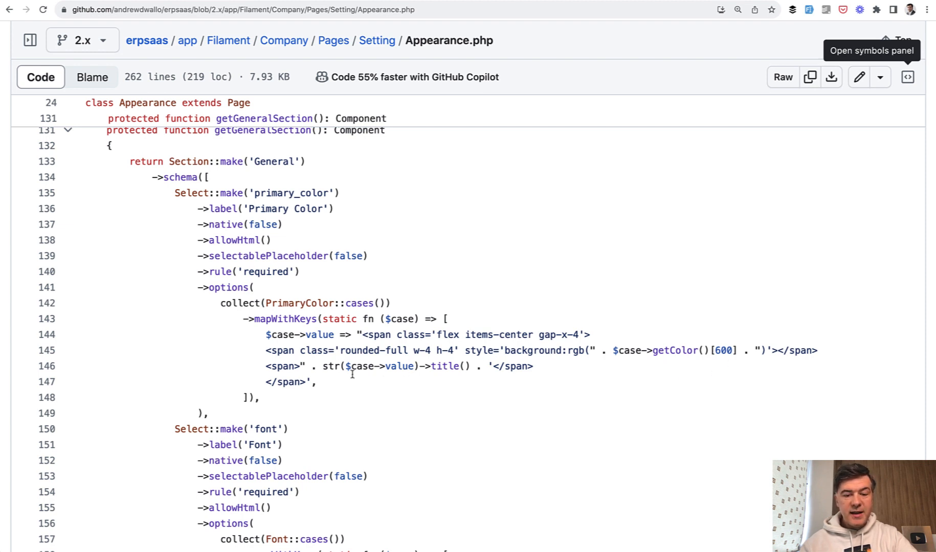
pyautogui.moveTo(466, 390)
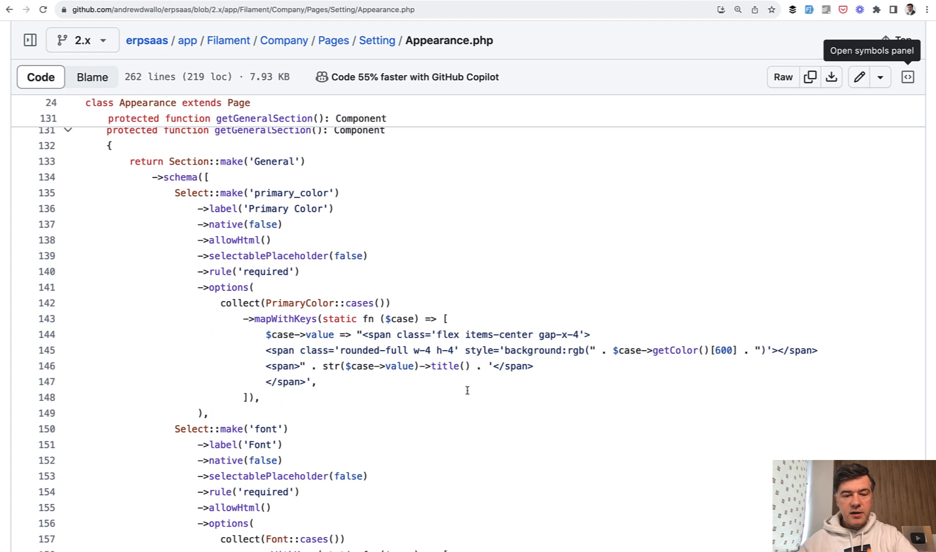
pyautogui.moveTo(167, 217)
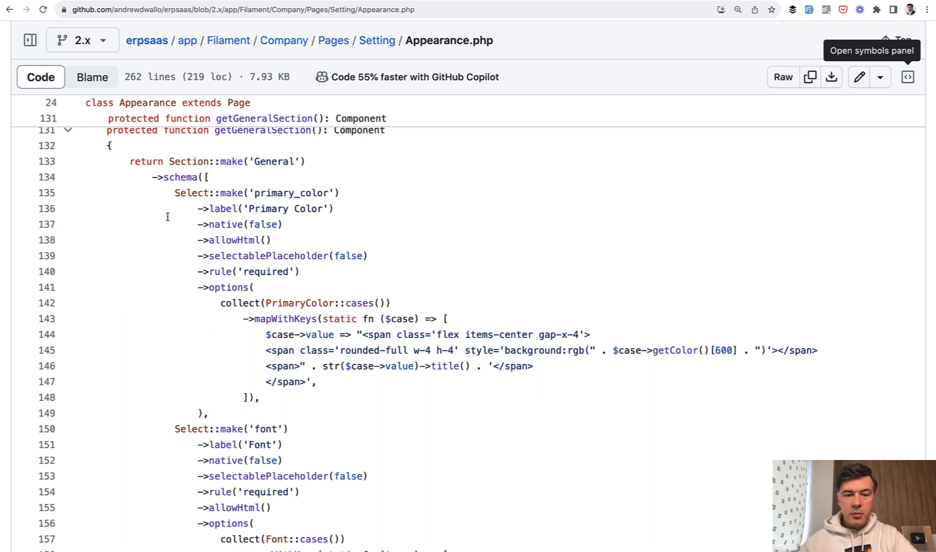
pyautogui.moveTo(379, 392)
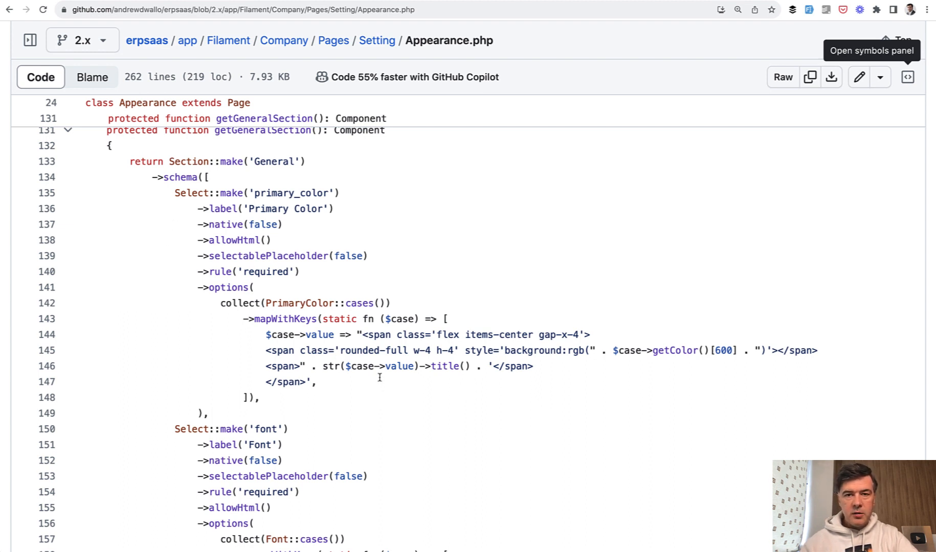
pyautogui.scroll(-3)
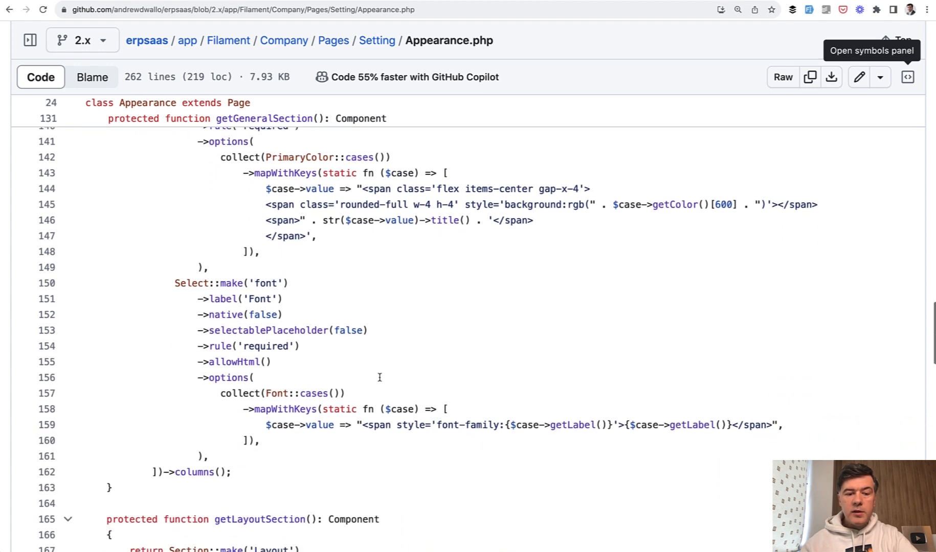
pyautogui.scroll(-3)
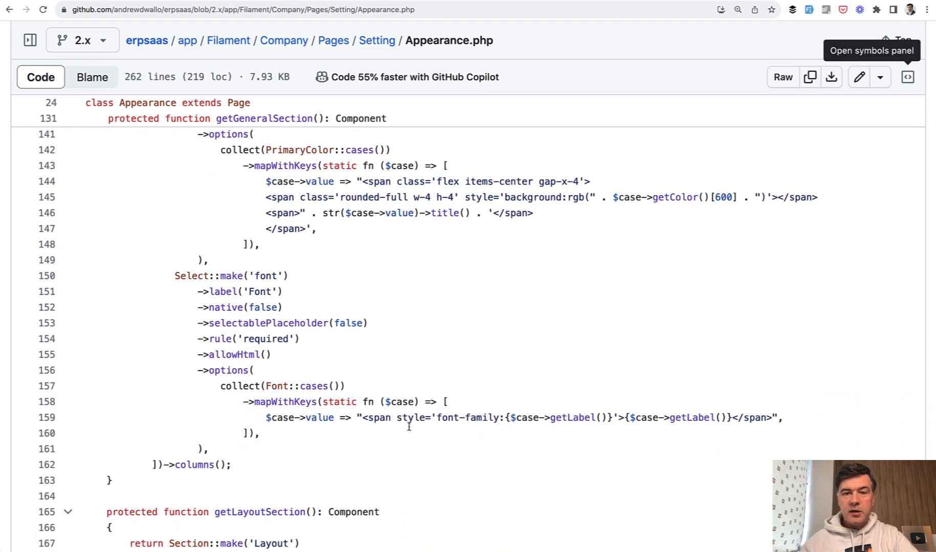
pyautogui.moveTo(496, 367)
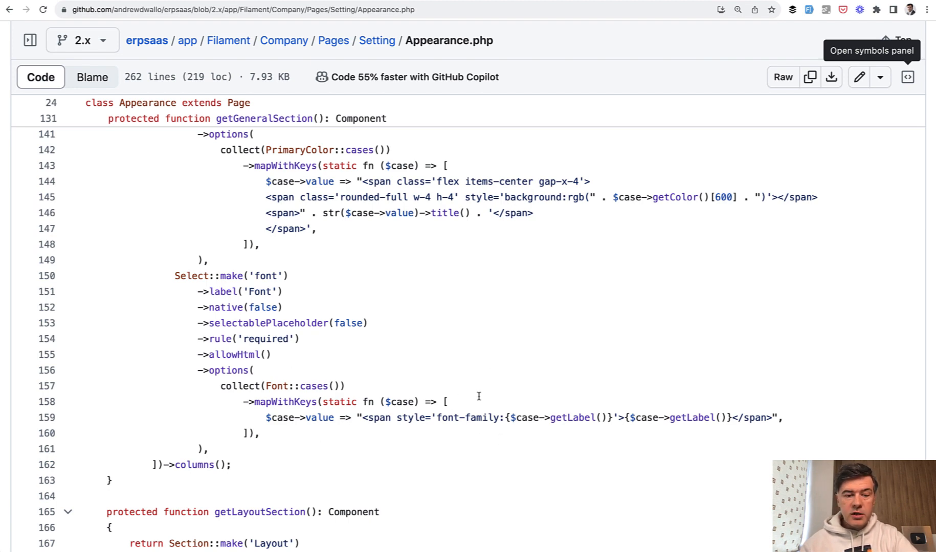
pyautogui.moveTo(460, 406)
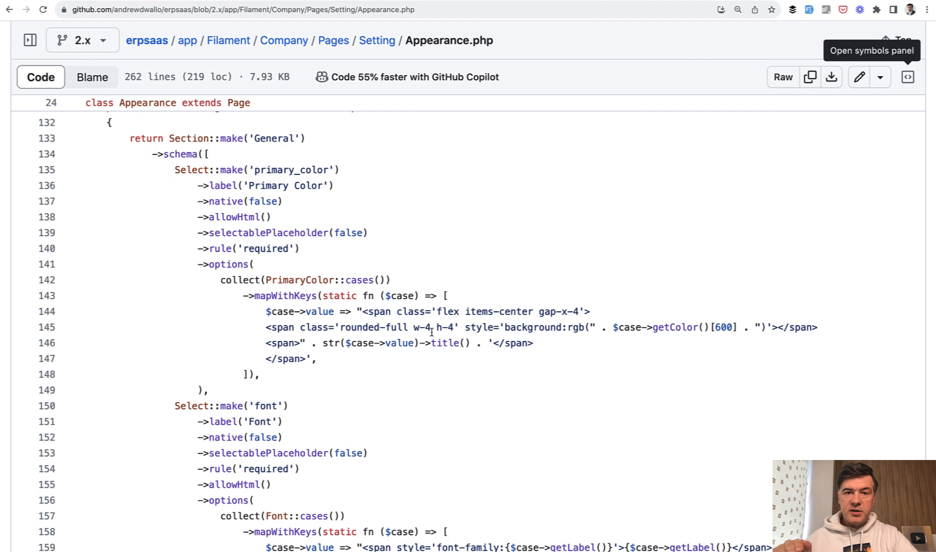
pyautogui.moveTo(616, 236)
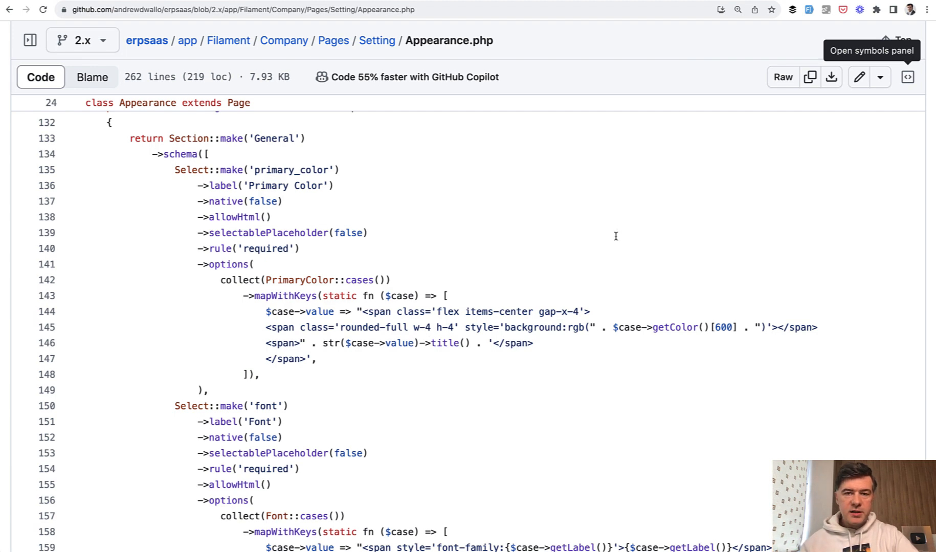